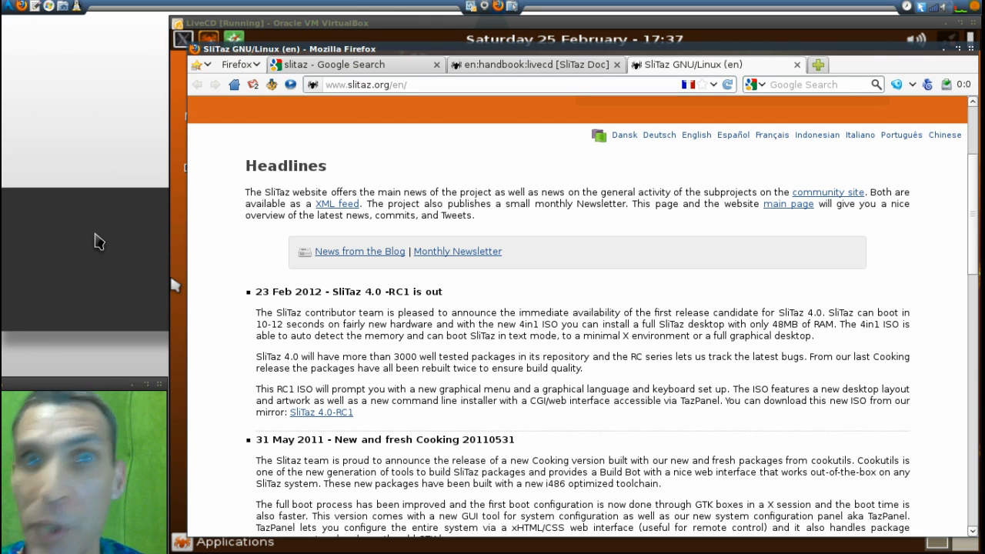
{"action": "mouse_move", "coordinate": [299, 15]}
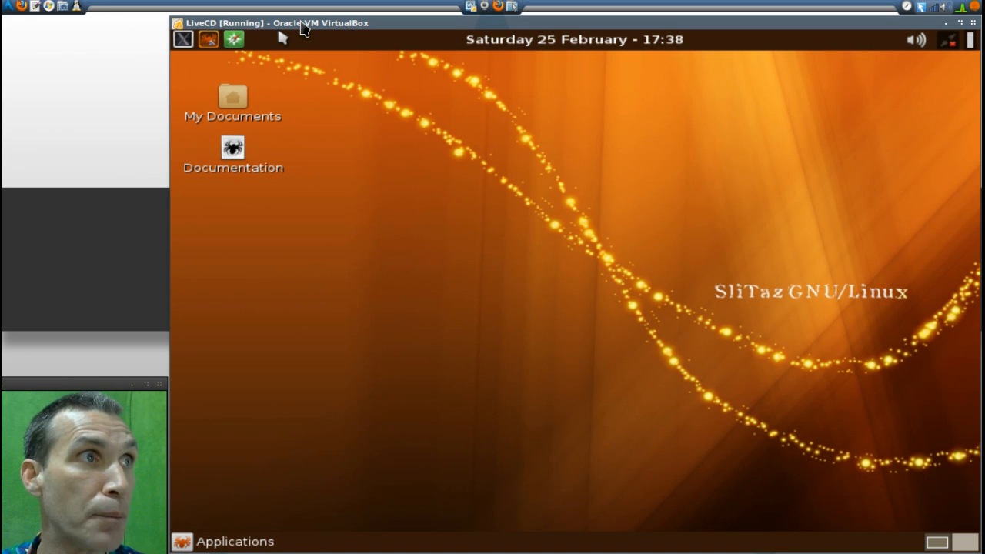
{"action": "mouse_move", "coordinate": [900, 54]}
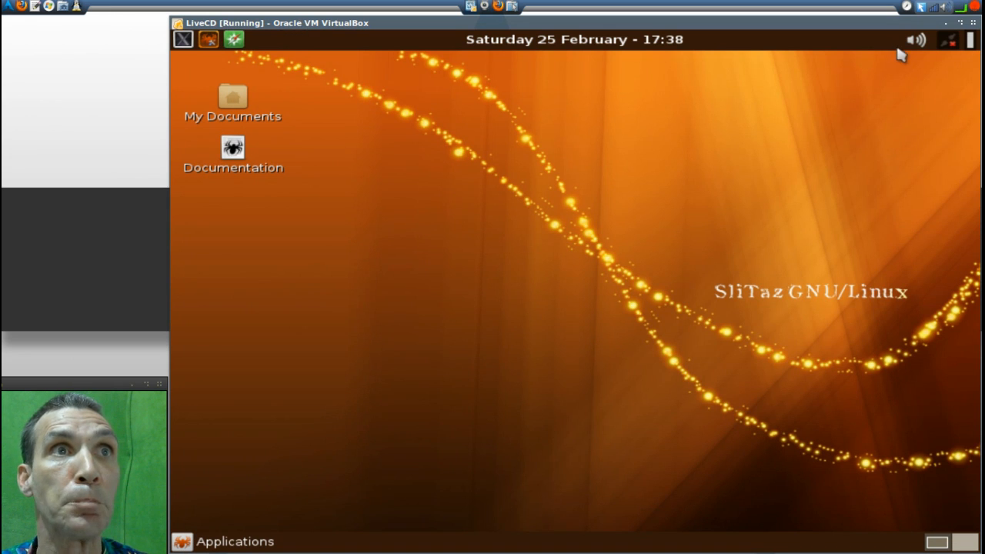
{"action": "mouse_move", "coordinate": [915, 43]}
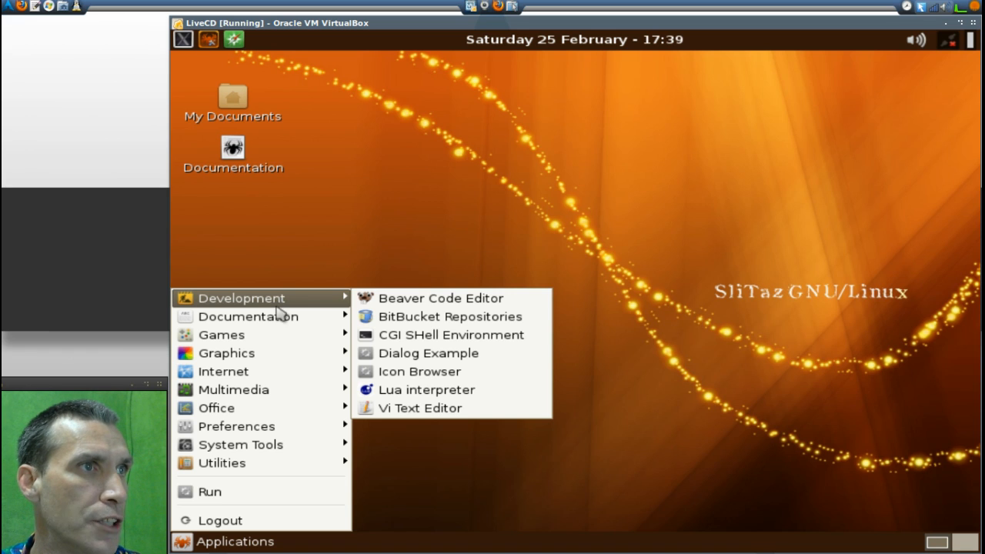
{"action": "mouse_move", "coordinate": [248, 317]}
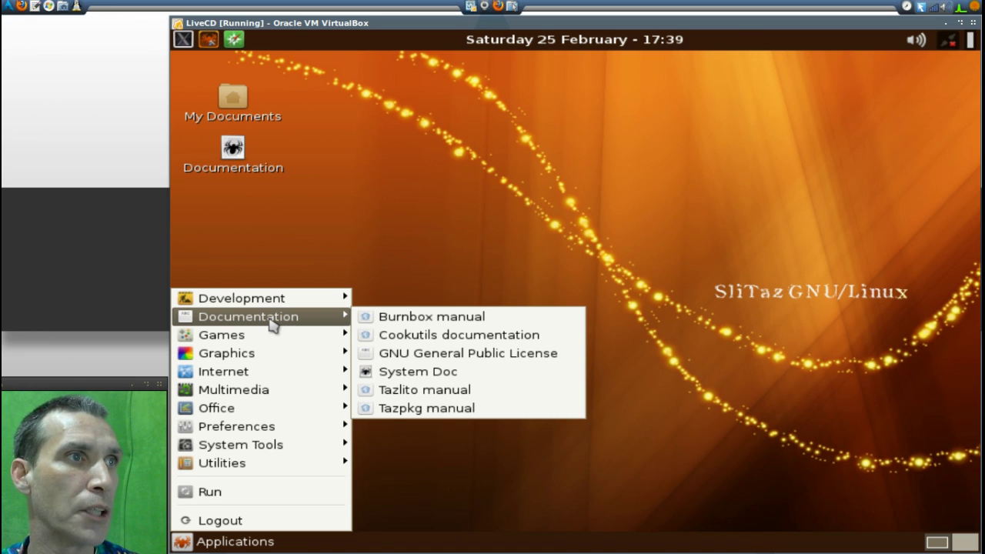
{"action": "mouse_move", "coordinate": [222, 334]}
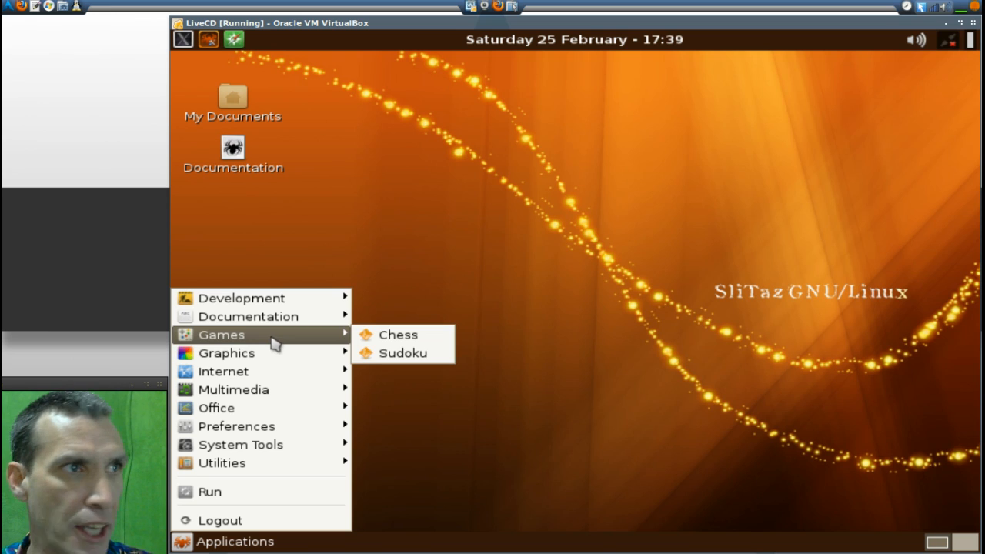
{"action": "mouse_move", "coordinate": [226, 352]}
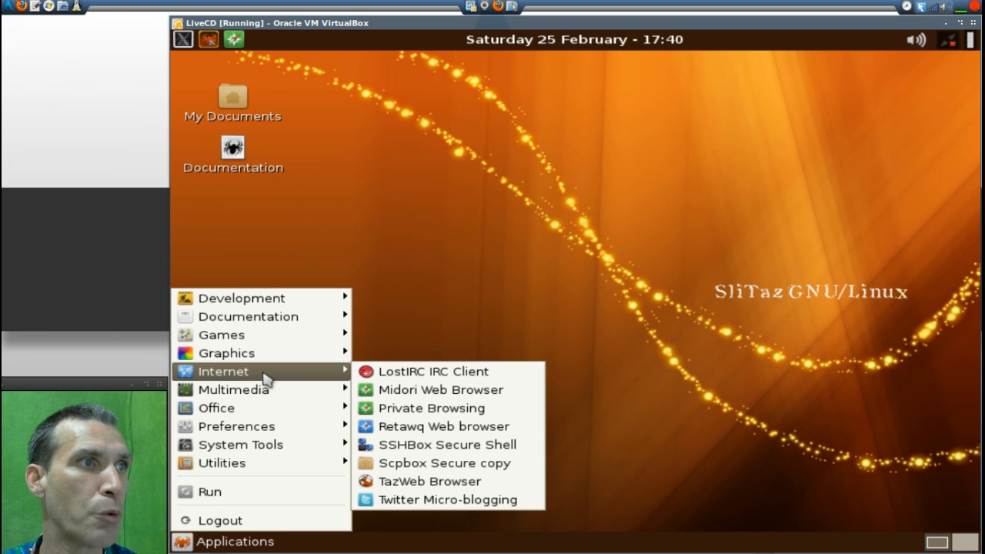
{"action": "mouse_move", "coordinate": [234, 389]}
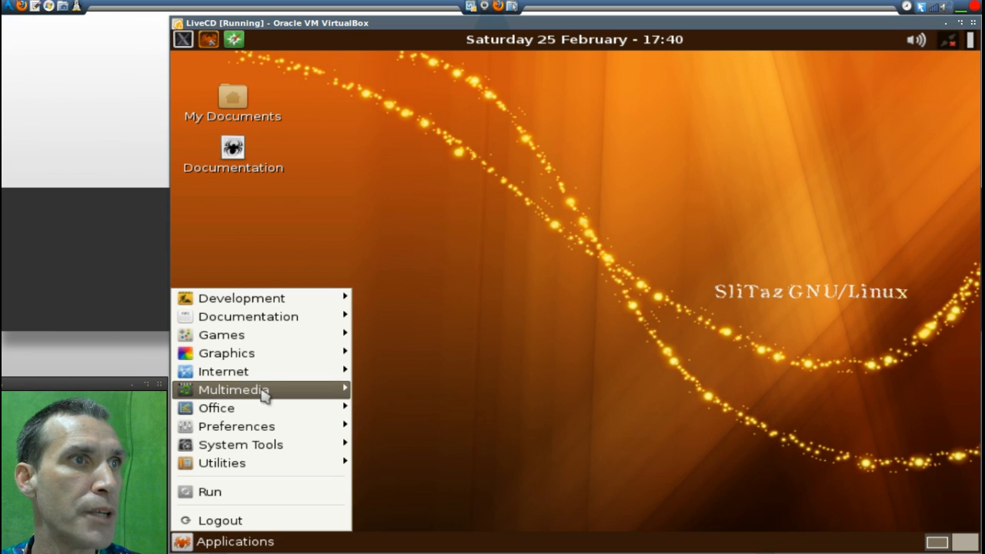
{"action": "mouse_move", "coordinate": [234, 389]}
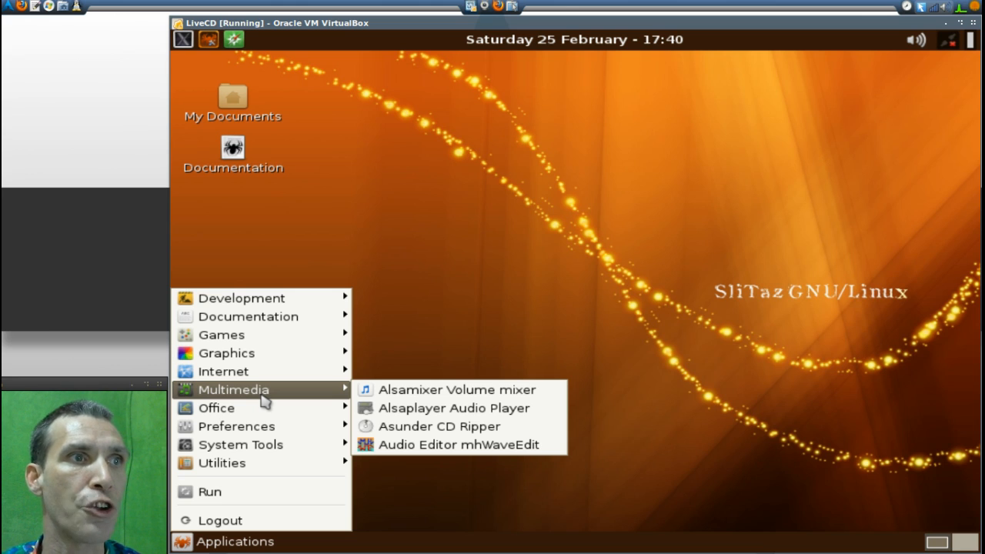
{"action": "mouse_move", "coordinate": [215, 408]}
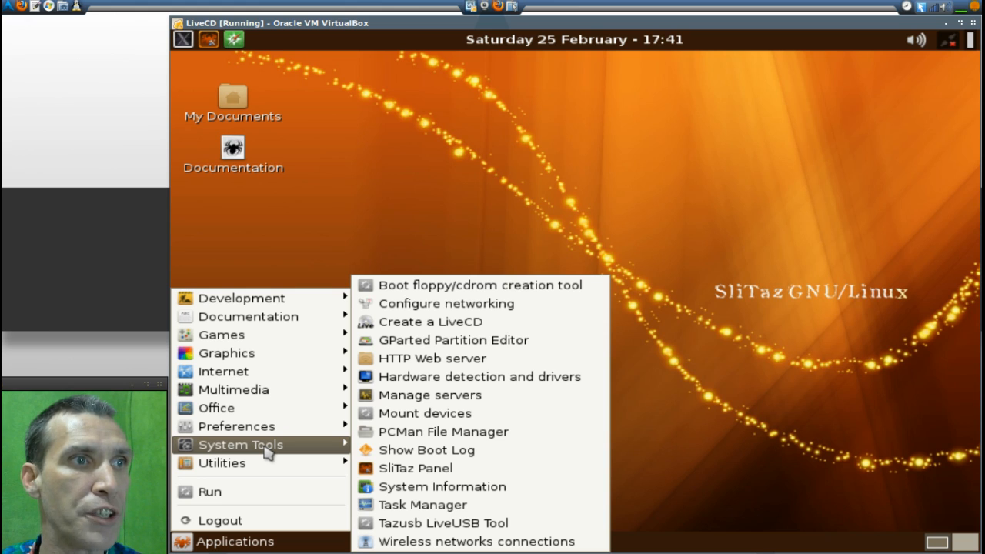
- After browsing System Tools, dismiss the Applications menu to return to the bare desktop
{"action": "left_click", "coordinate": [539, 191]}
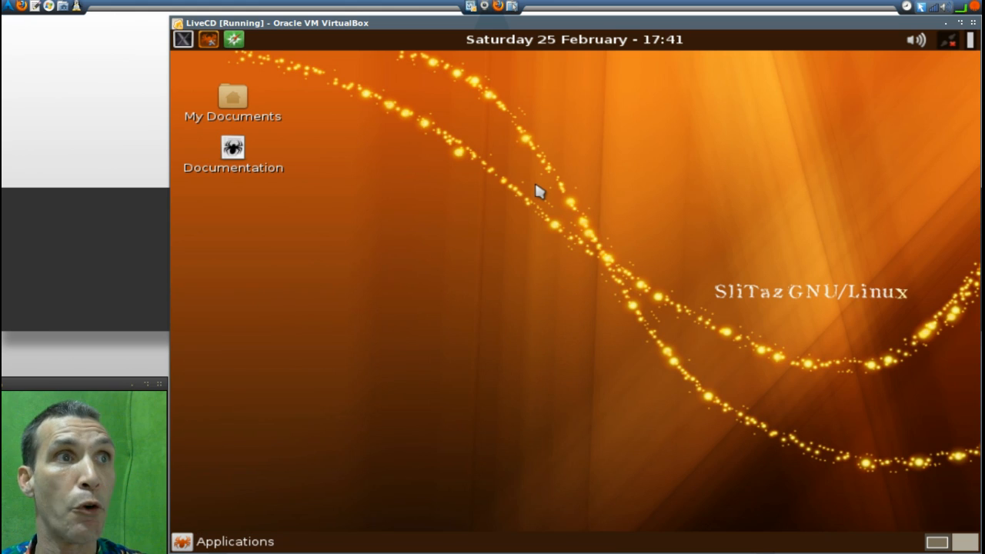